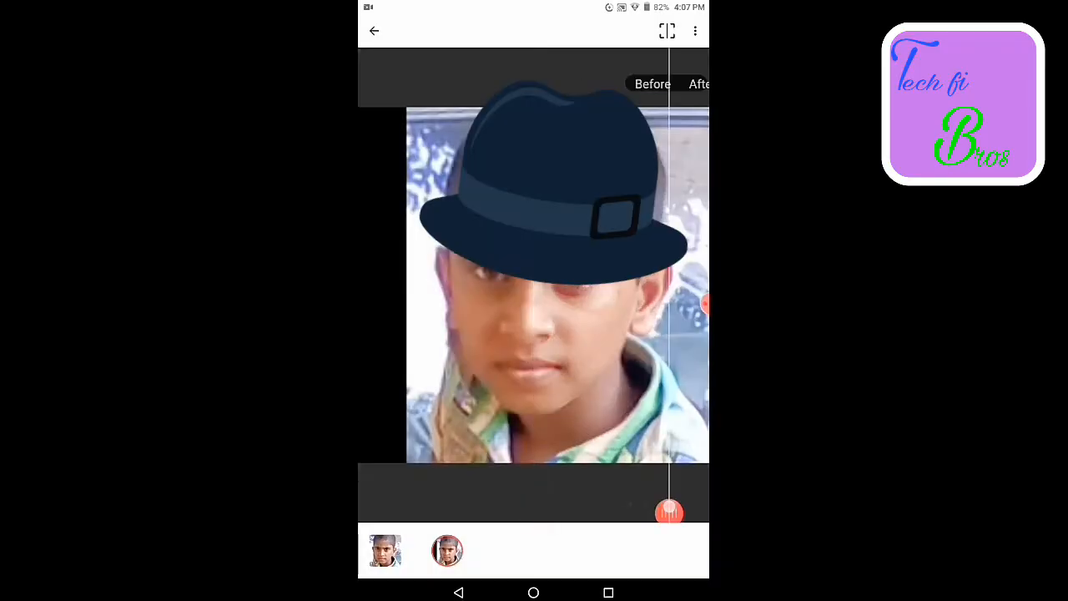
- Slide the before/after divider across the portrait to compare the original and enhanced faces
left_click_drag(668, 512, 695, 512)
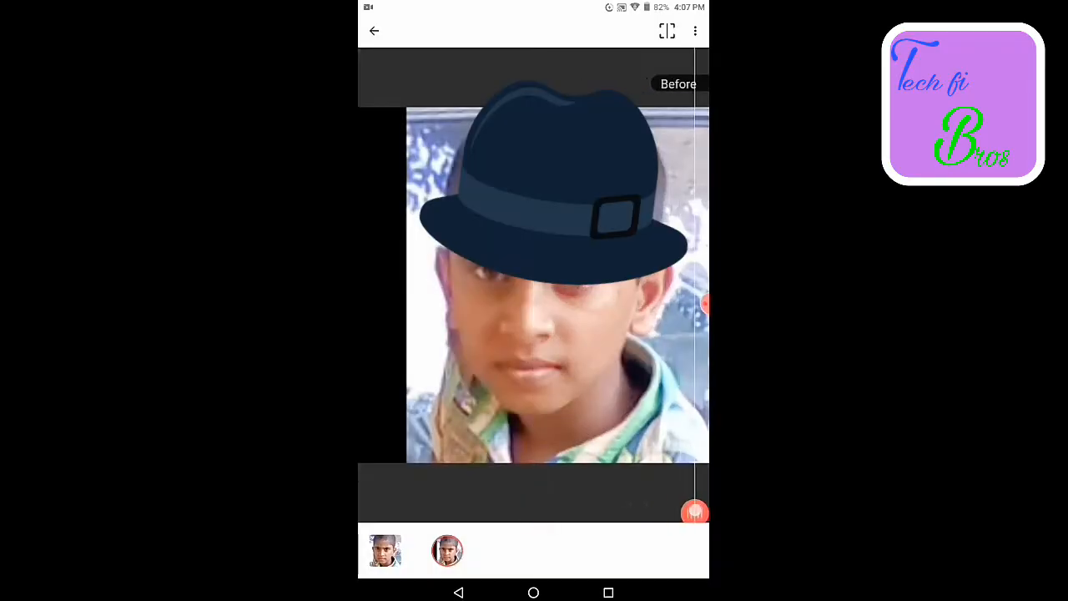
left_click_drag(695, 512, 612, 512)
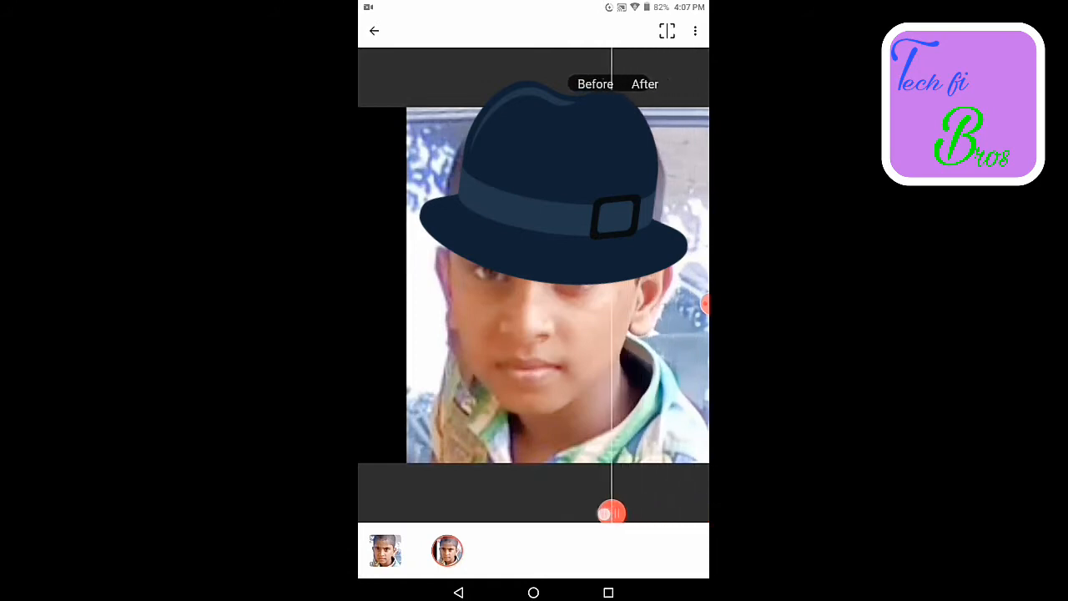
left_click_drag(612, 513, 412, 512)
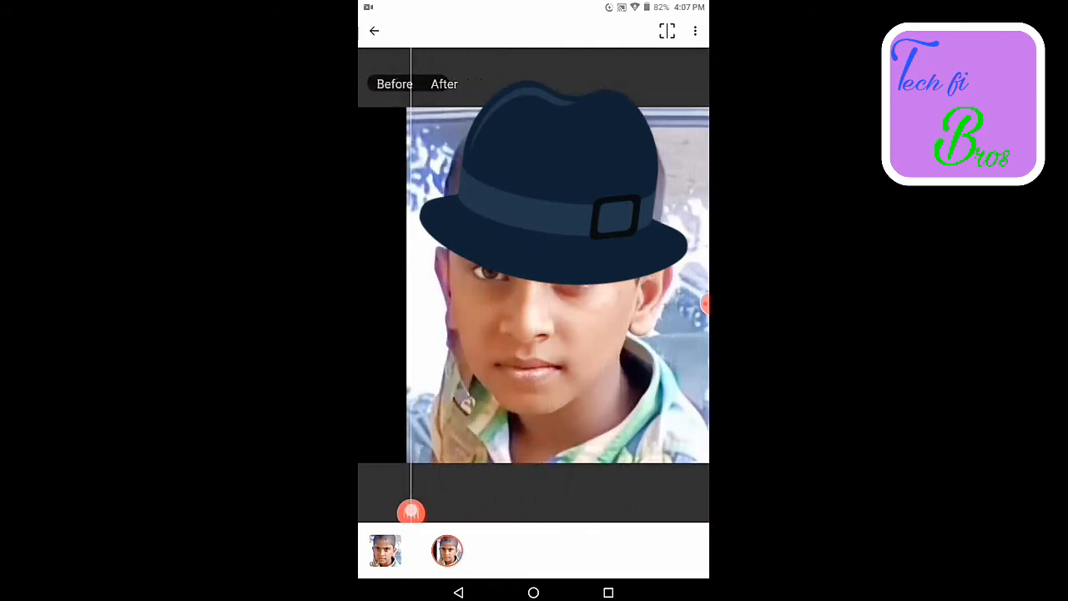
left_click_drag(410, 511, 645, 510)
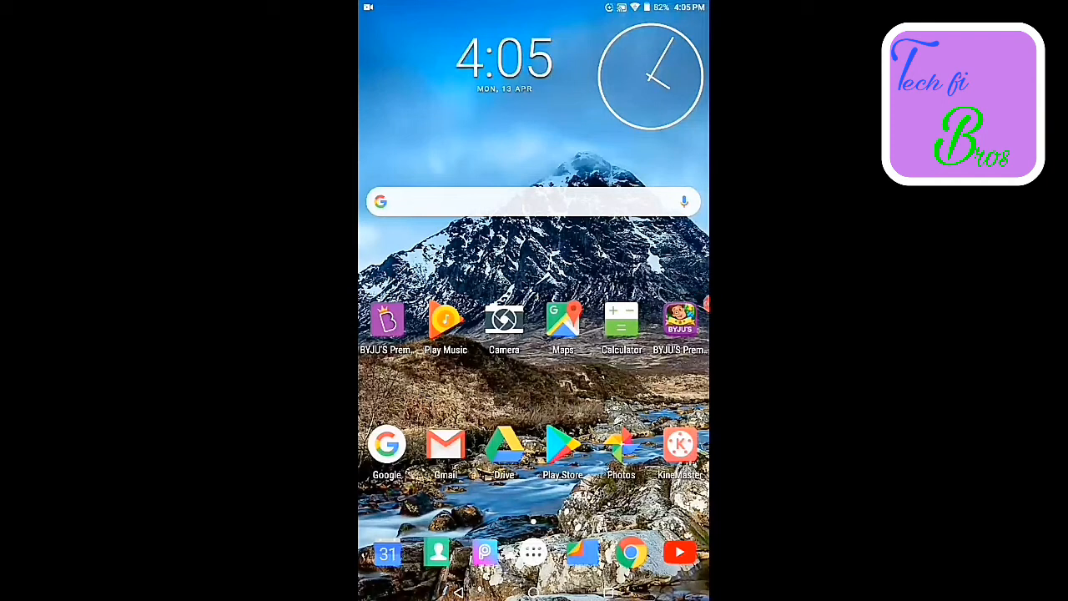
- Launch Remini from the tablet's app drawer
left_click(533, 552)
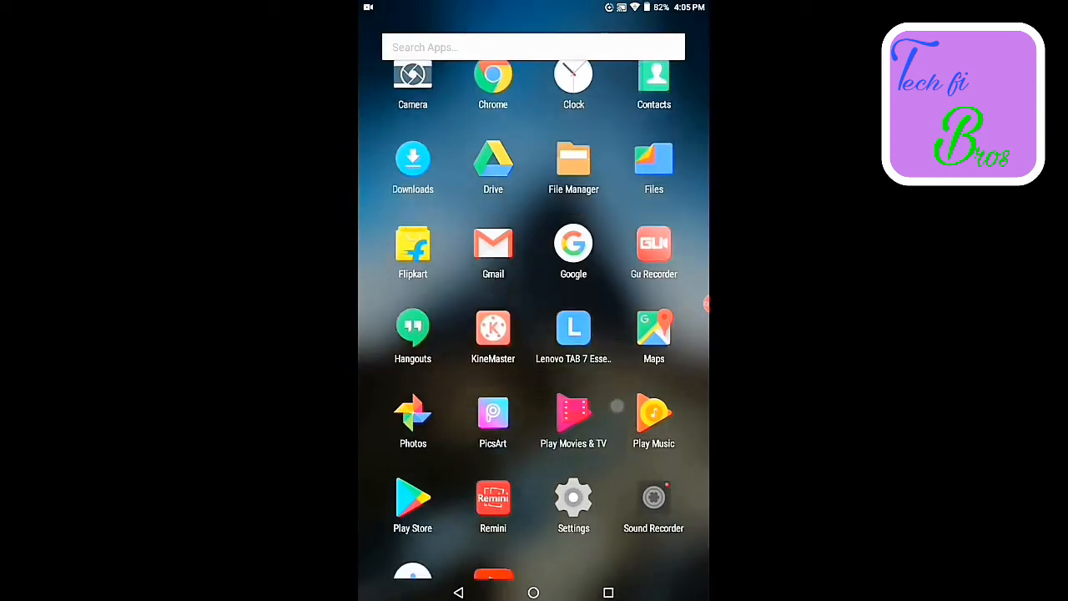
left_click(493, 496)
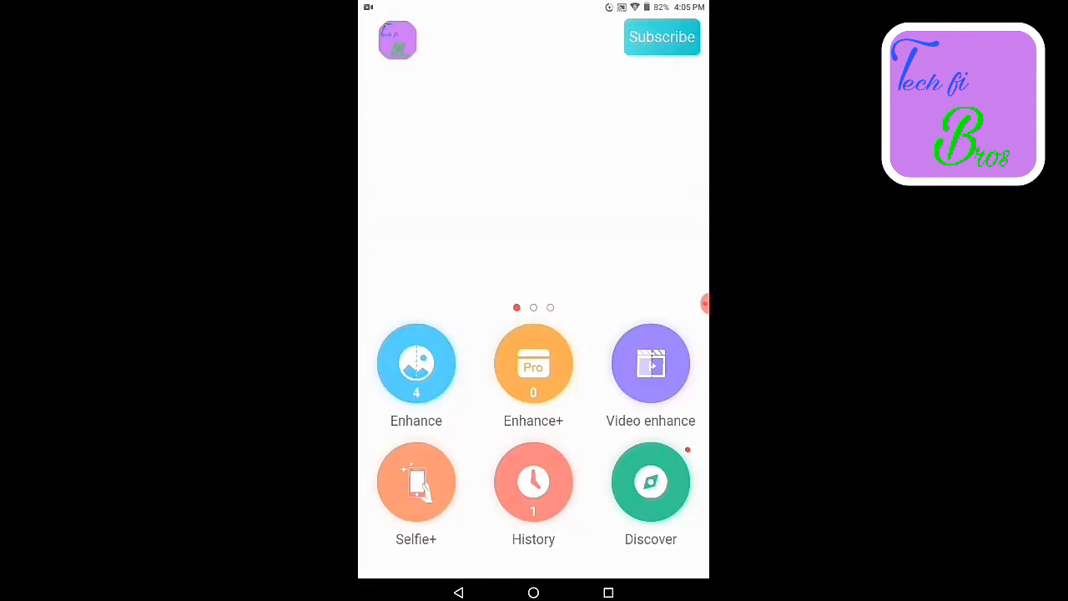
- Start Enhance and choose the recent photo of the boy by the car
left_click(415, 363)
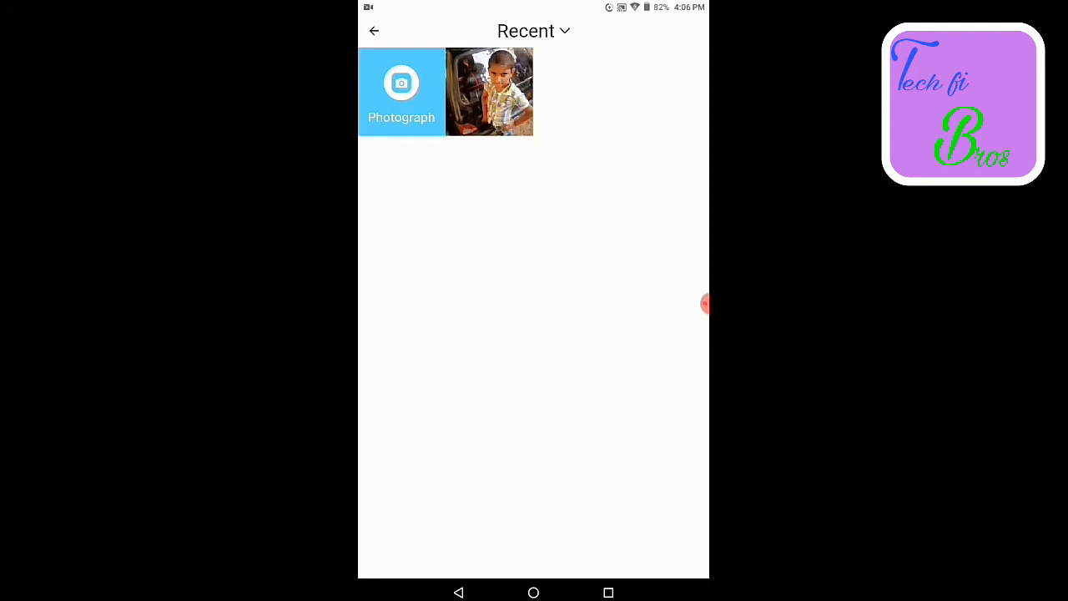
left_click(490, 92)
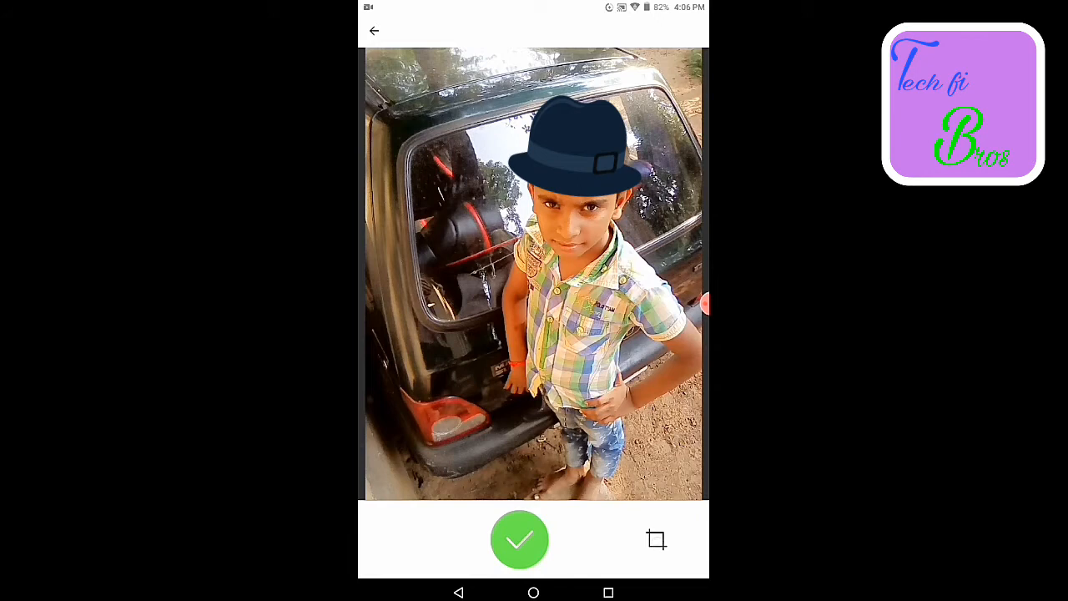
- Crop the boy's photo to his face and submit it for enhancement
left_click(656, 539)
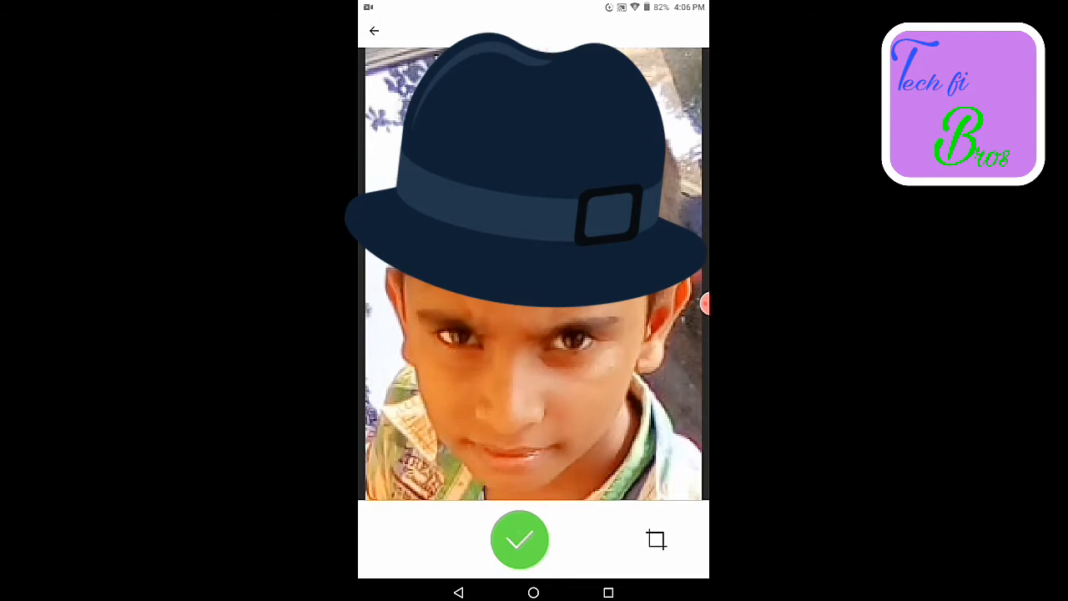
left_click(519, 540)
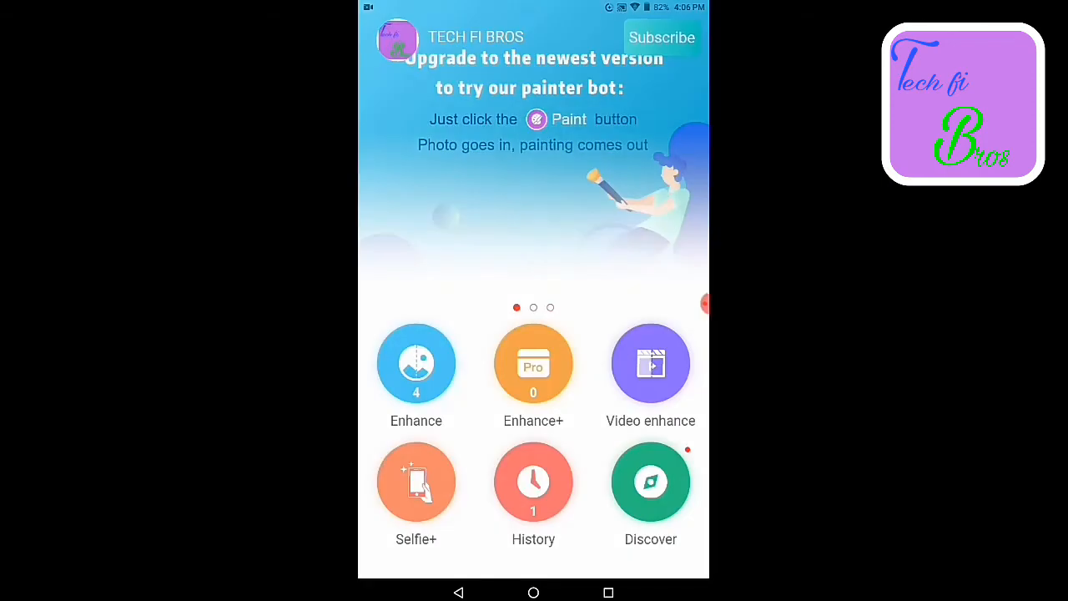
- Open the enhanced boy portrait from Remini's History
left_click(417, 363)
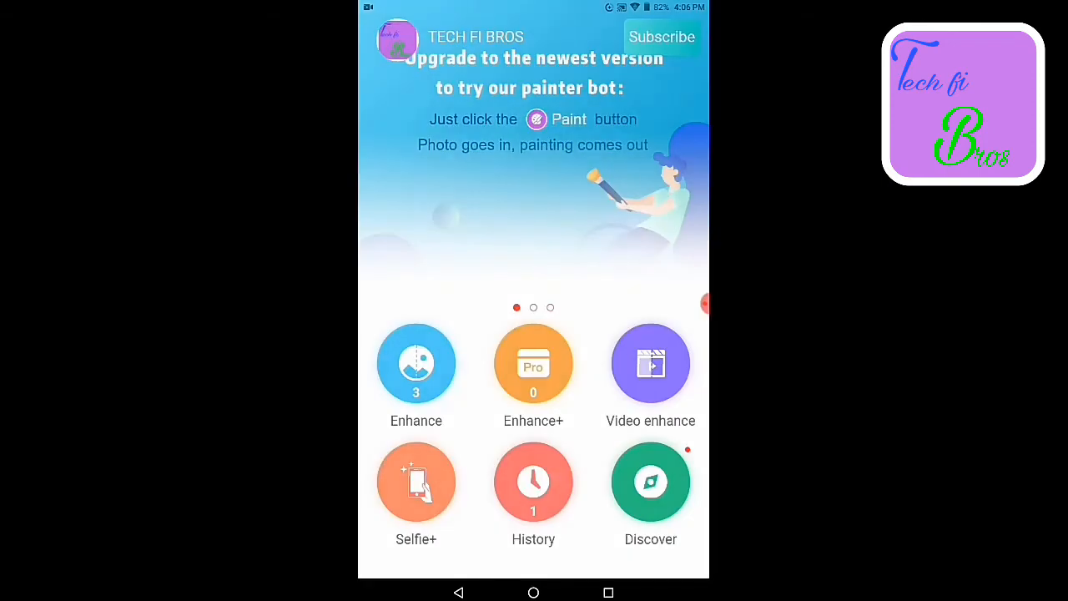
left_click(534, 481)
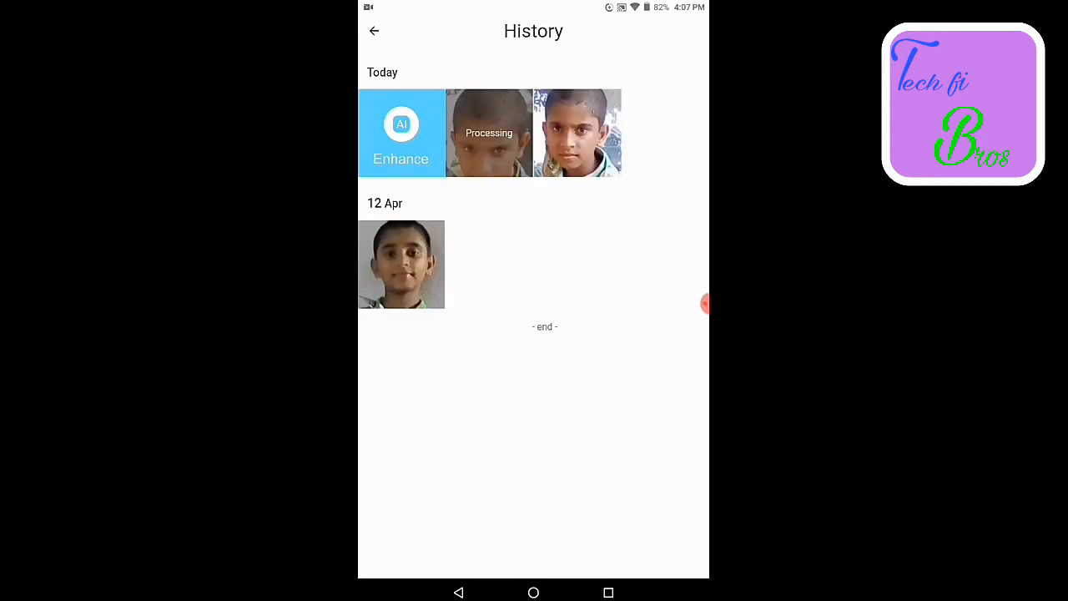
left_click(576, 133)
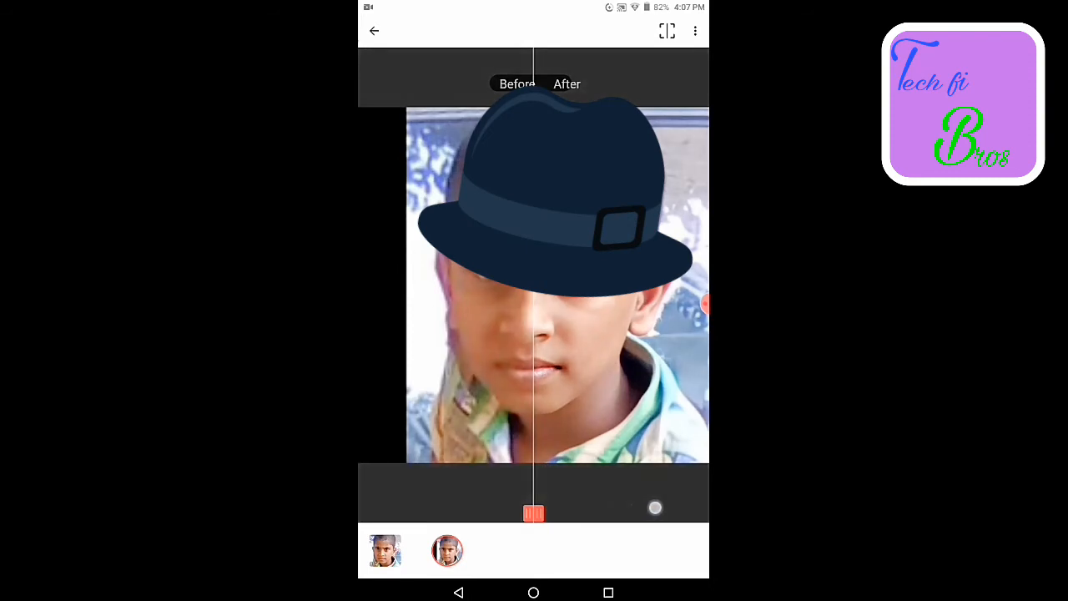
- Sweep the before/after slider across the boy's face, ending on the full enhanced image
left_click_drag(534, 513, 697, 513)
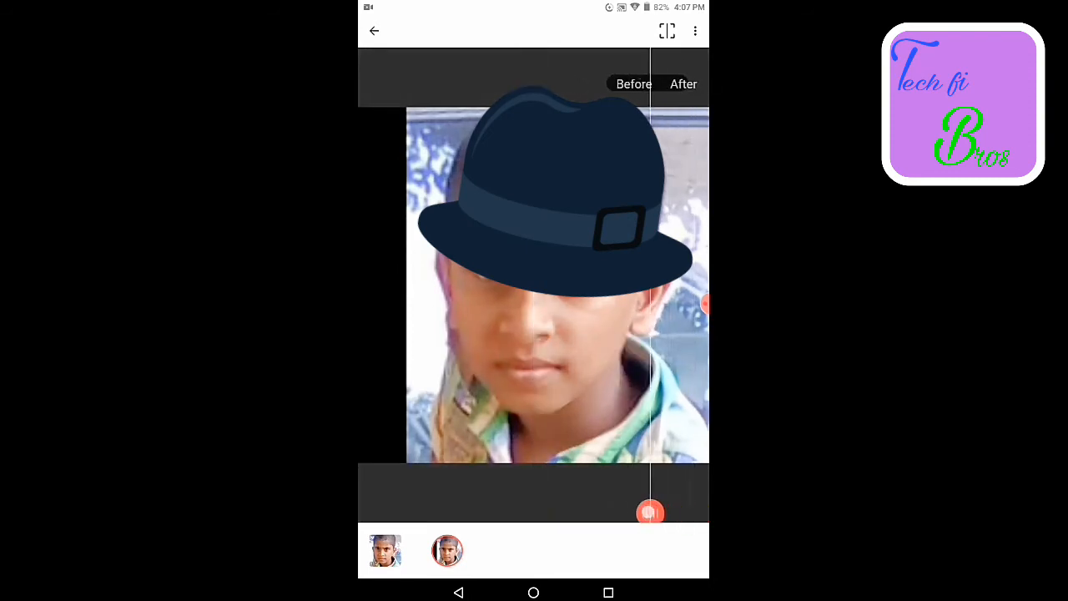
left_click_drag(651, 511, 440, 511)
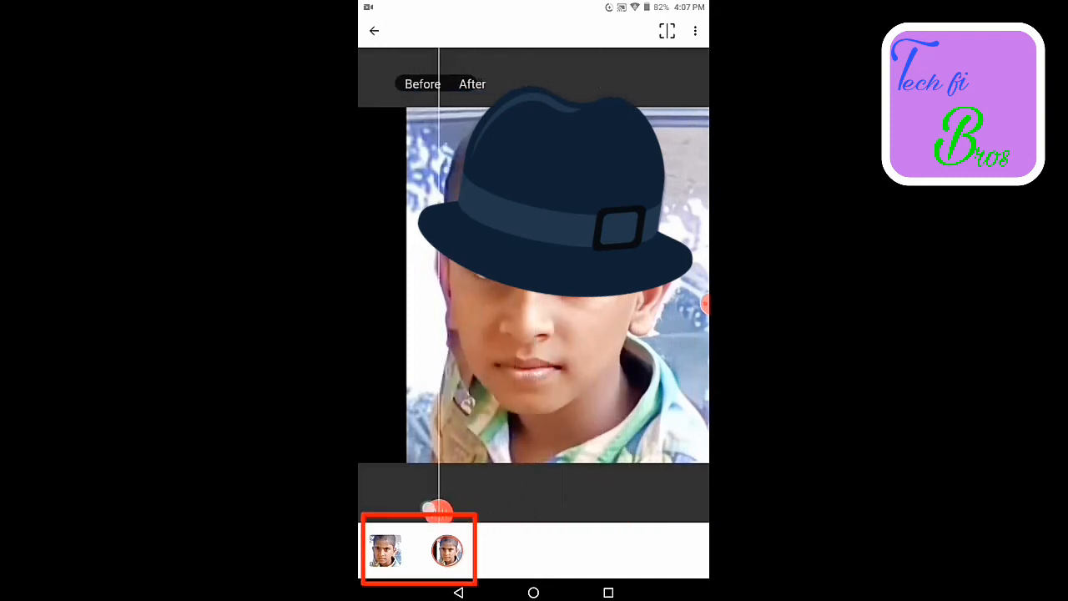
left_click_drag(440, 510, 453, 510)
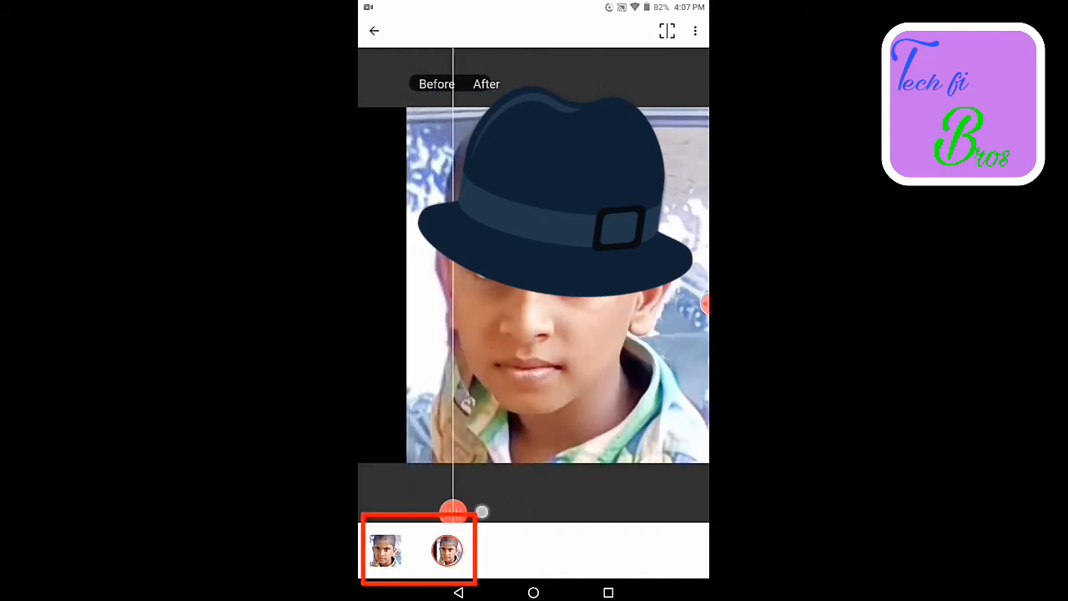
left_click_drag(454, 511, 697, 513)
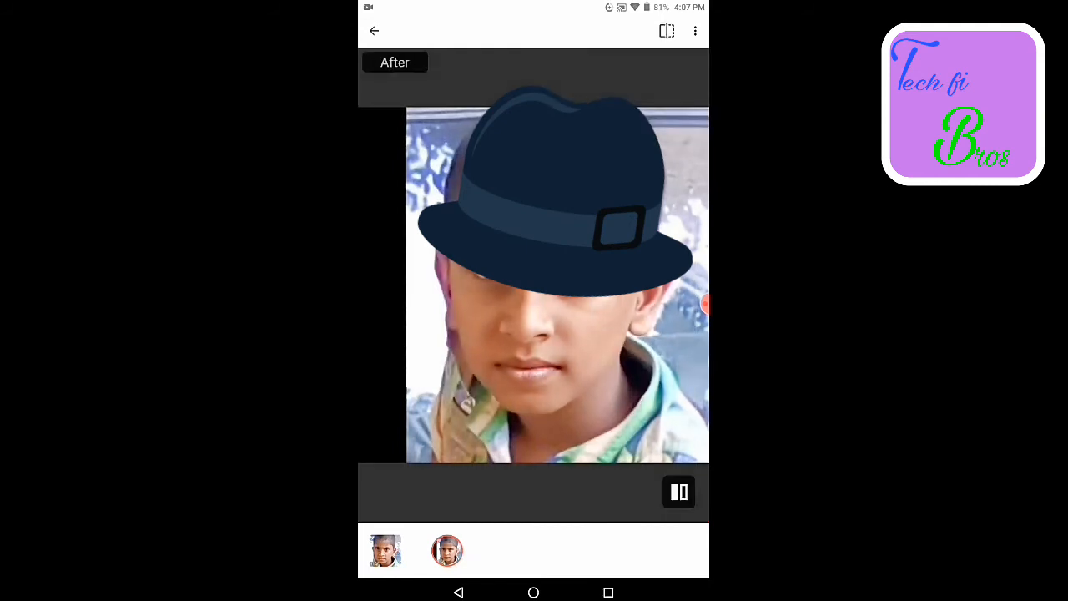
- Toggle several times between original and enhanced portrait, then bring up the photo options menu
left_click(678, 492)
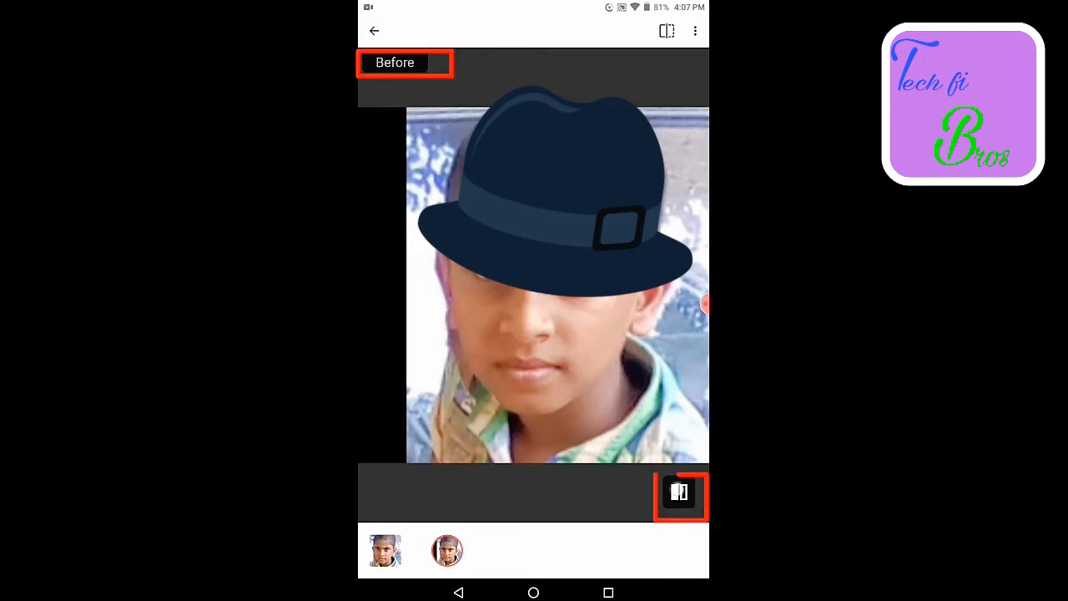
left_click(680, 494)
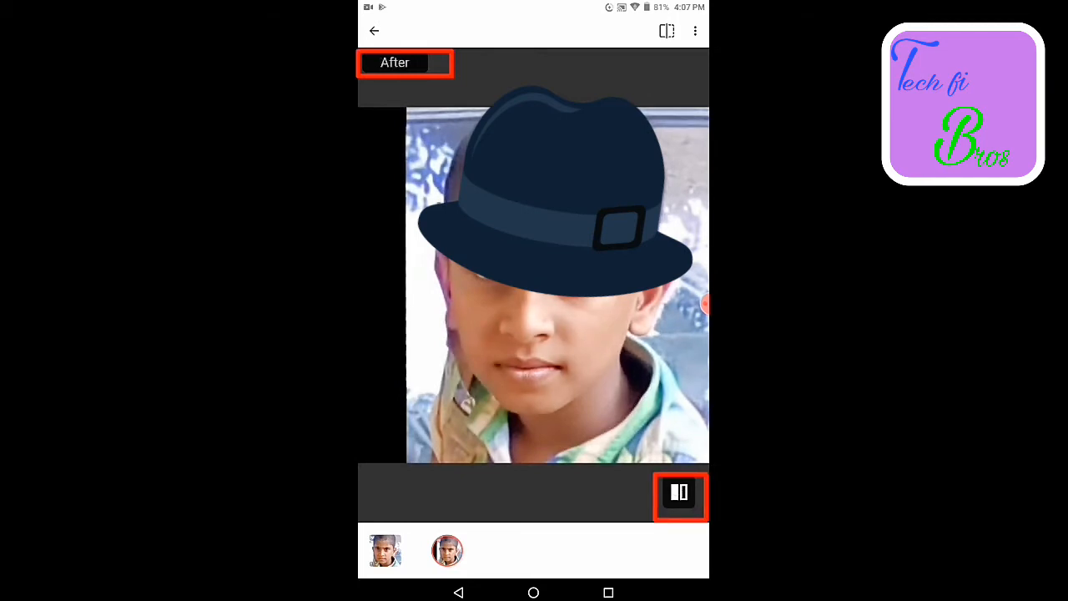
left_click(681, 494)
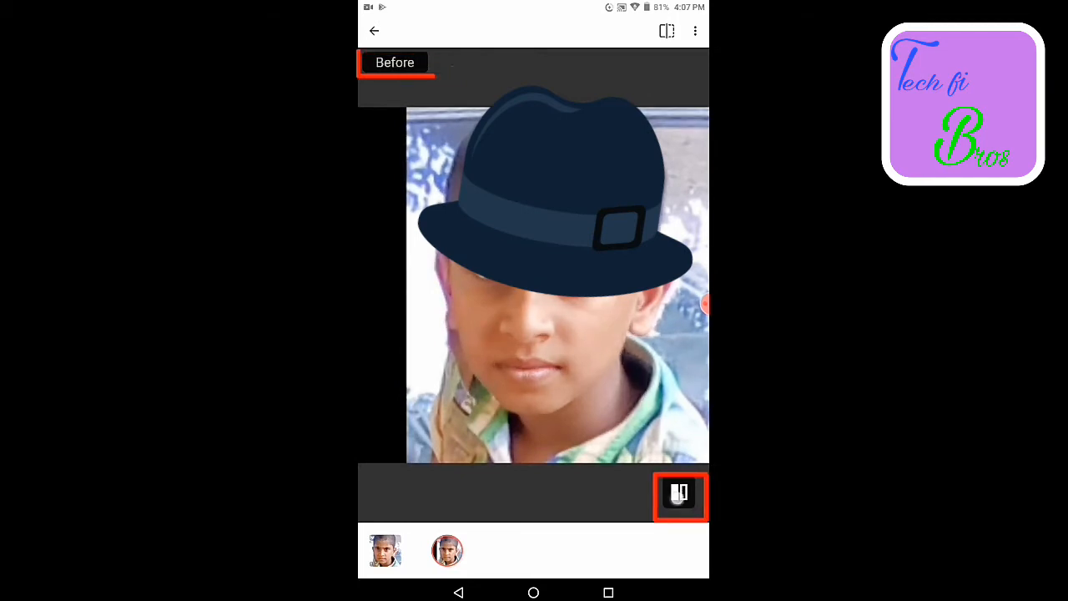
left_click(679, 497)
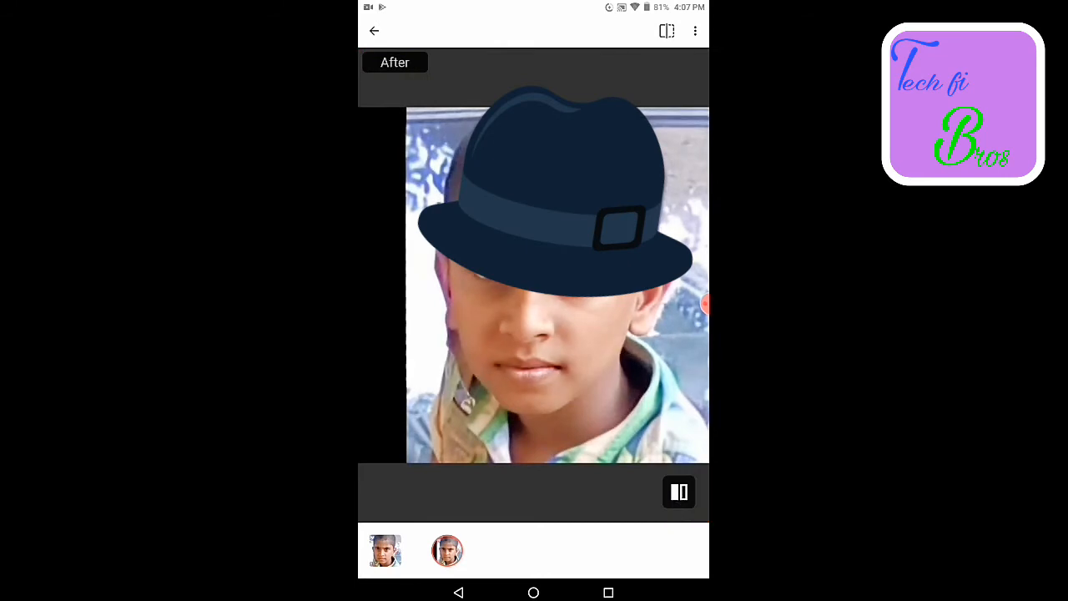
left_click(679, 492)
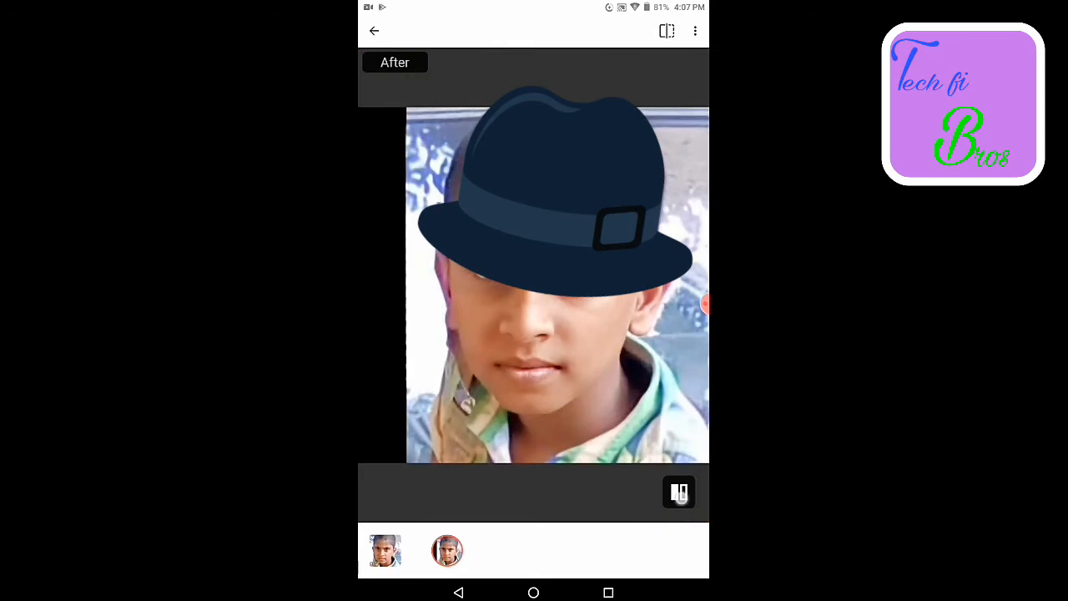
left_click(678, 493)
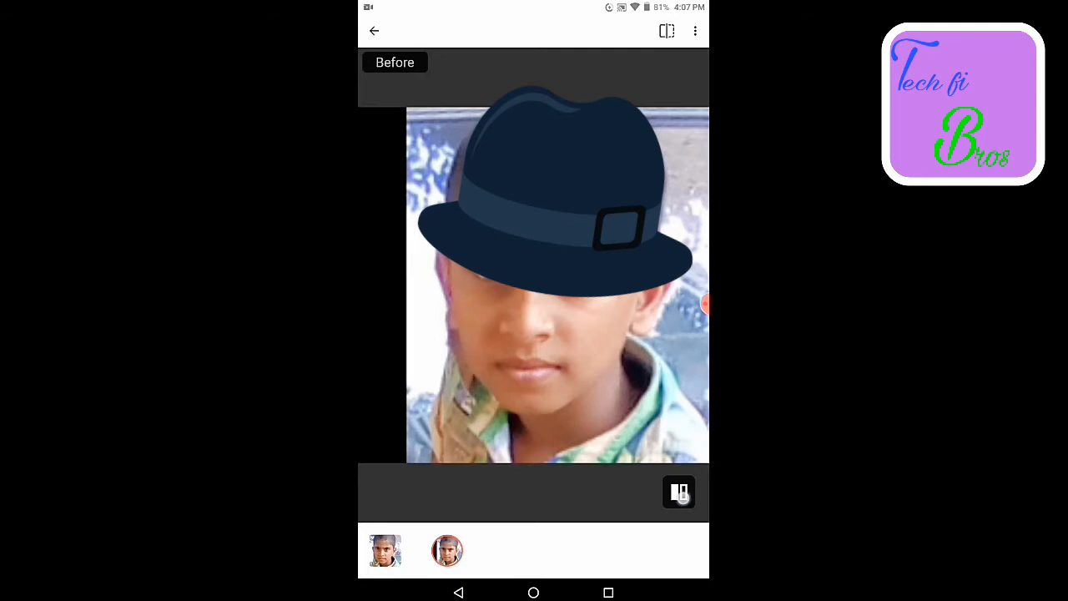
left_click(695, 31)
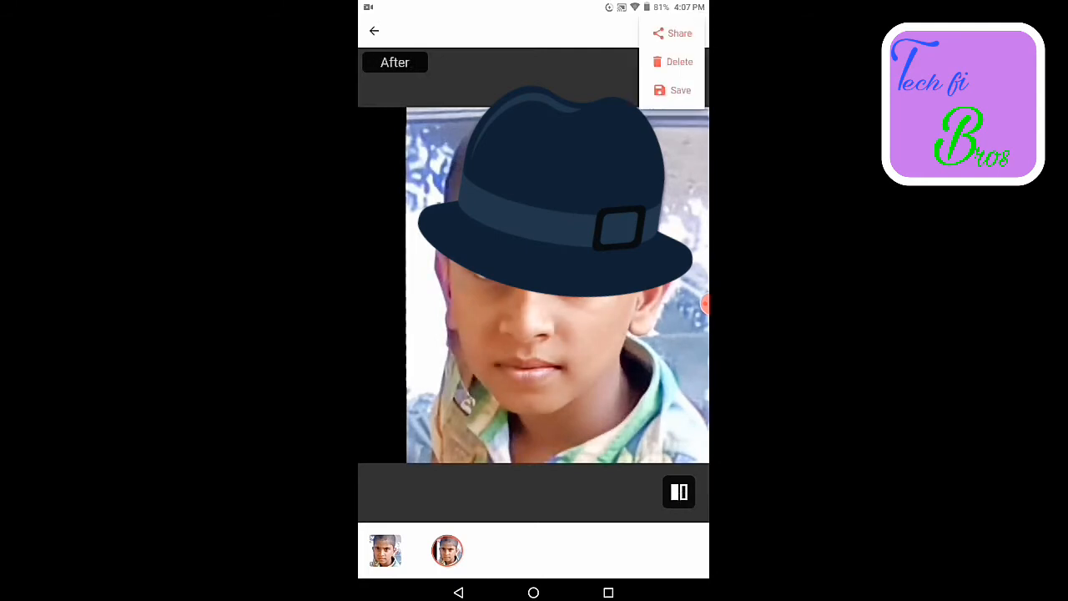
- Save the enhanced portrait to the tablet from the options menu
left_click(681, 89)
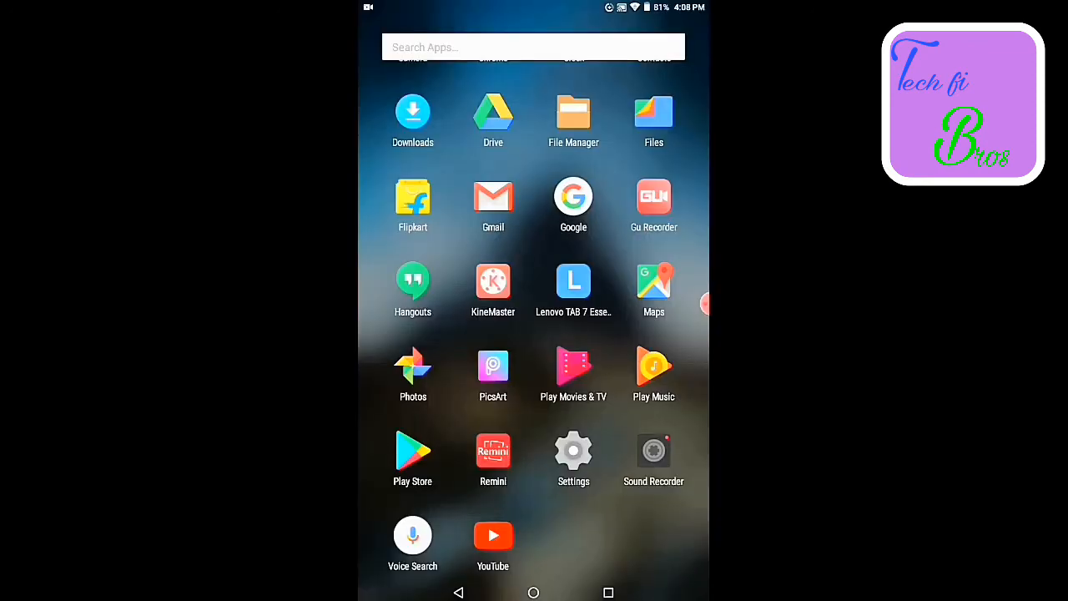
- In Files by Google, browse Images and open the saved enhanced boy portrait
scroll("down", 3)
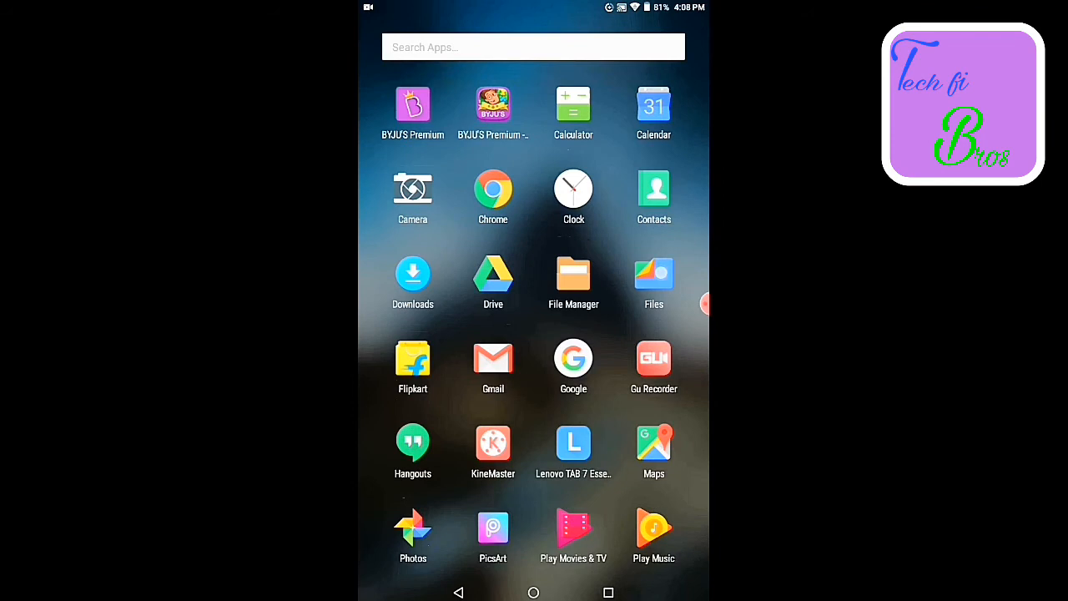
left_click(654, 273)
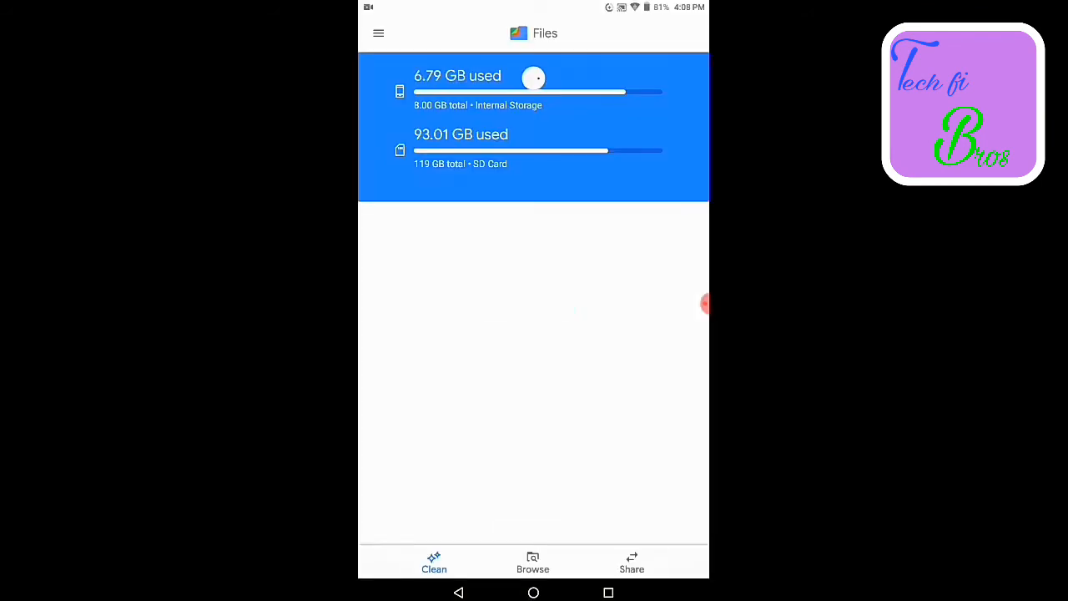
left_click(533, 563)
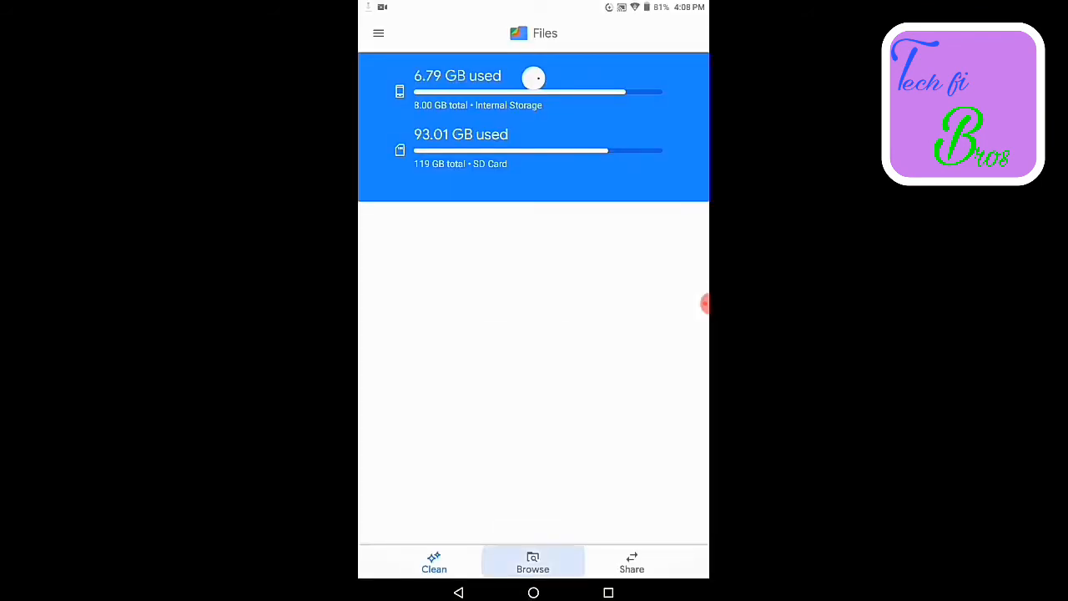
left_click(533, 561)
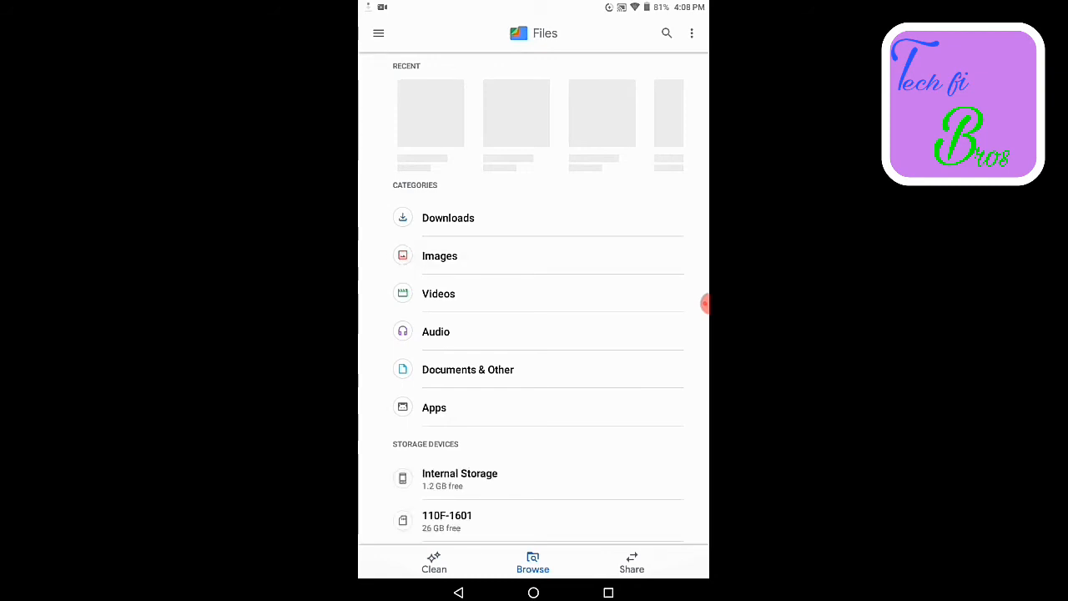
left_click(440, 255)
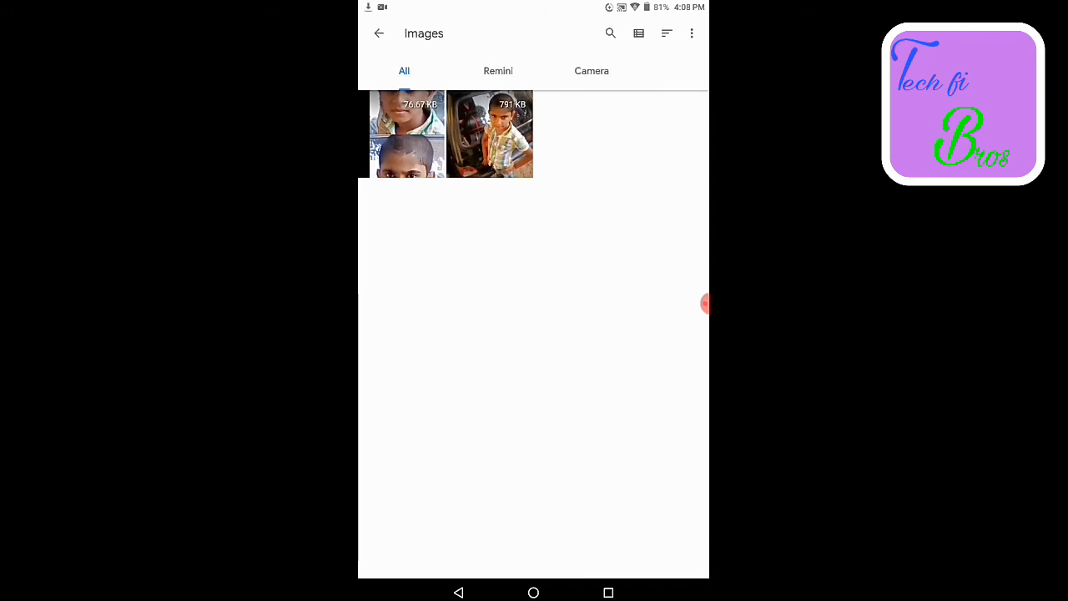
left_click(406, 132)
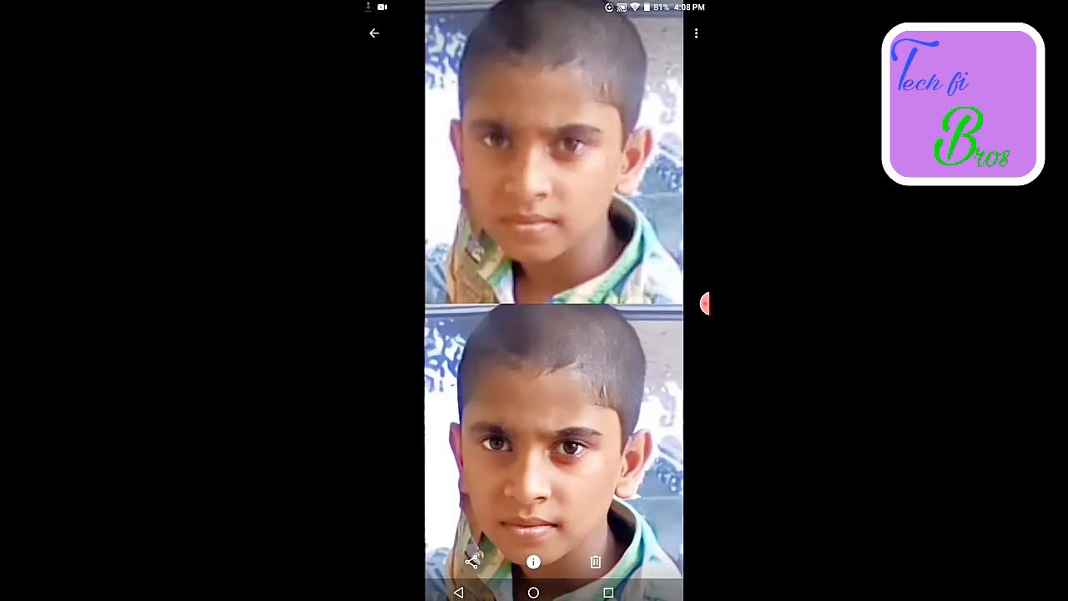